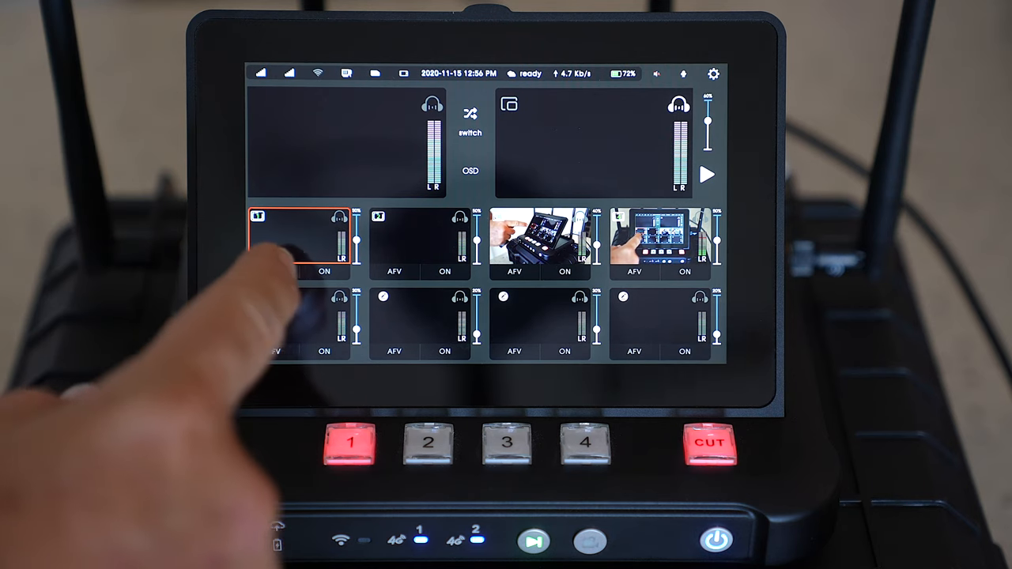
# Step: Cue input 3 on the preview monitor and take input 4 live on program
pyautogui.click(323, 272)
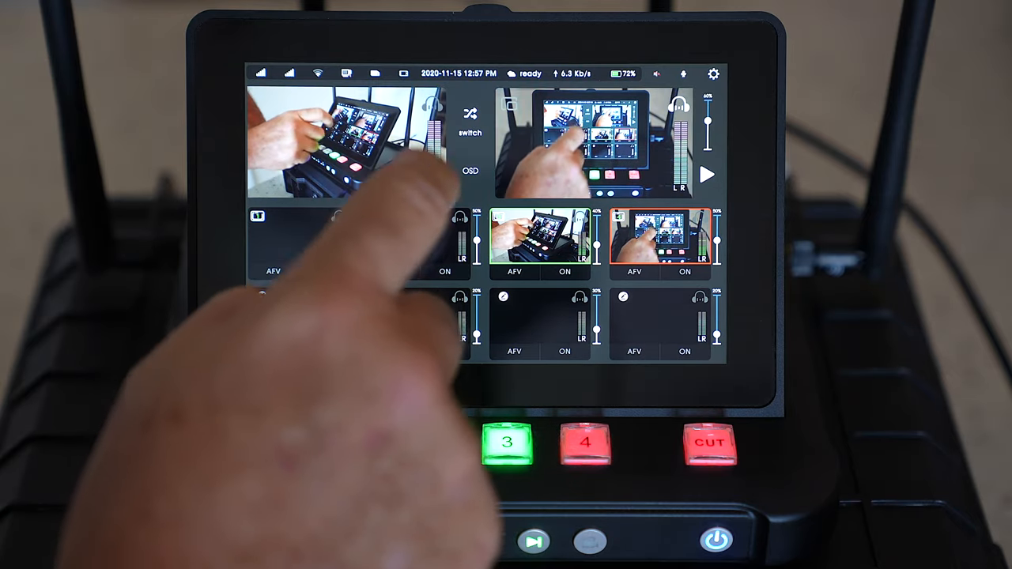
pyautogui.click(586, 443)
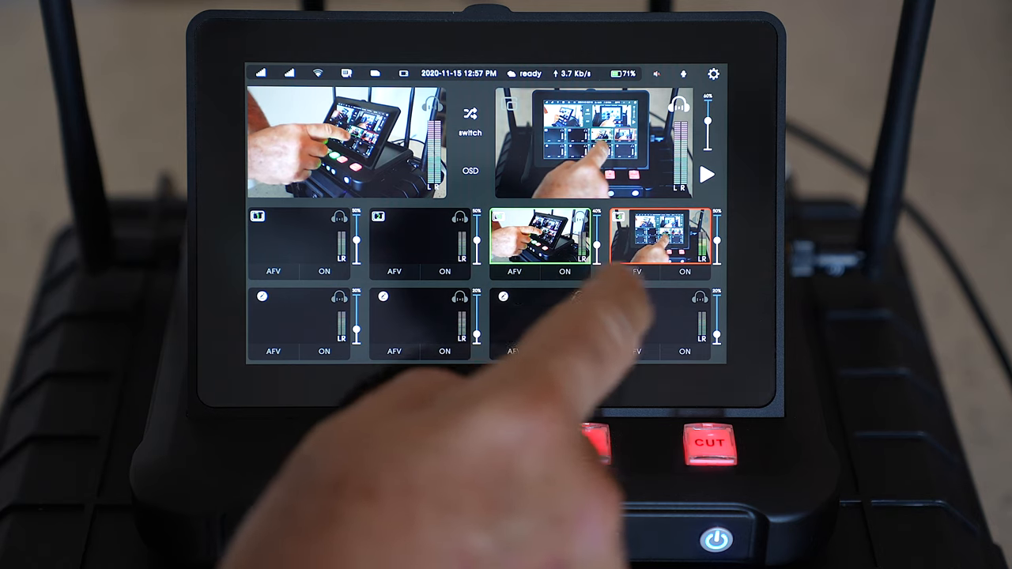
# Step: Show 'custom channel setting-channel1' with stream address, username and password fields
pyautogui.click(683, 272)
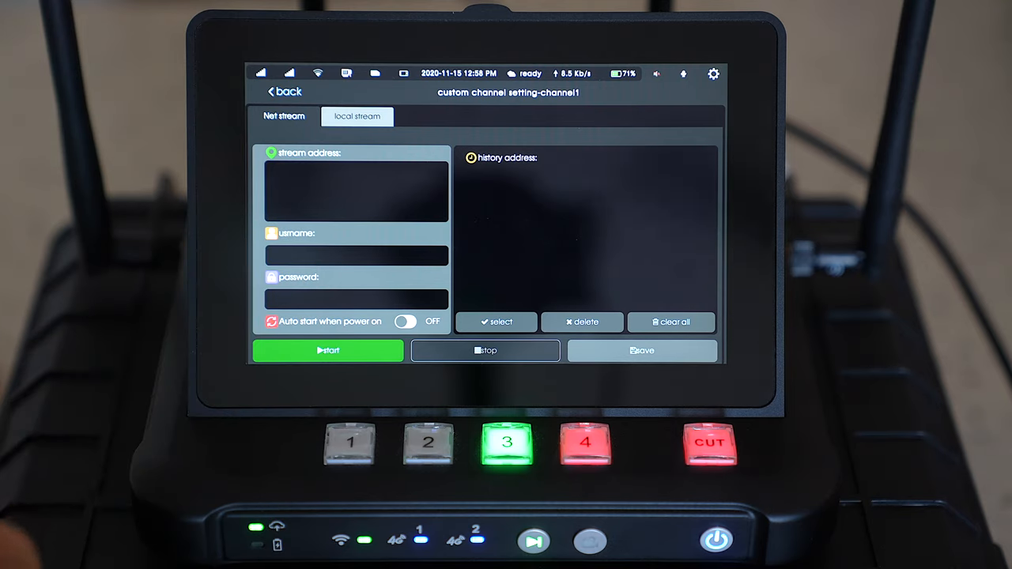
# Step: Add a video file from local media to channel 1's local-stream playlist
pyautogui.click(357, 117)
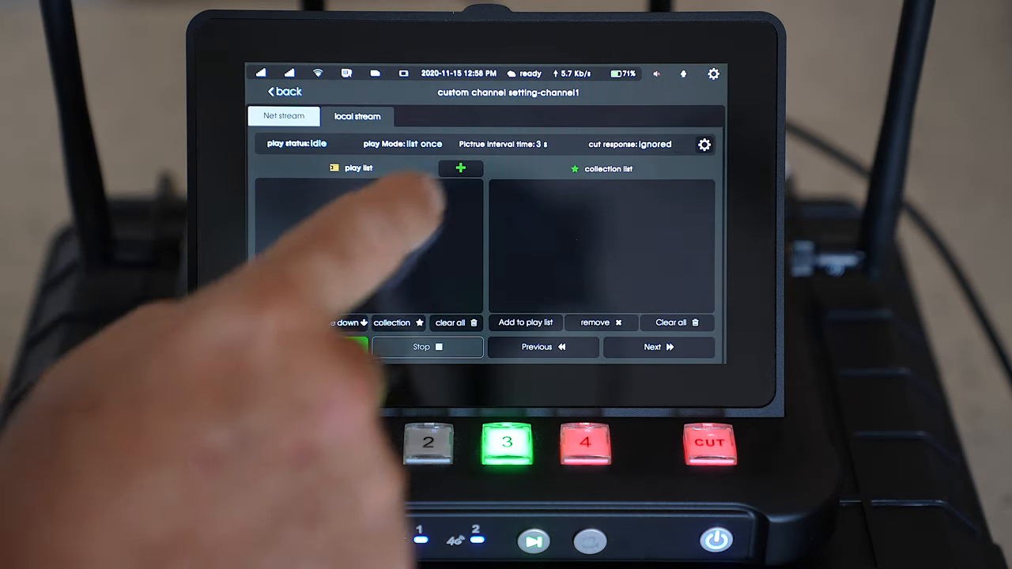
pyautogui.click(460, 167)
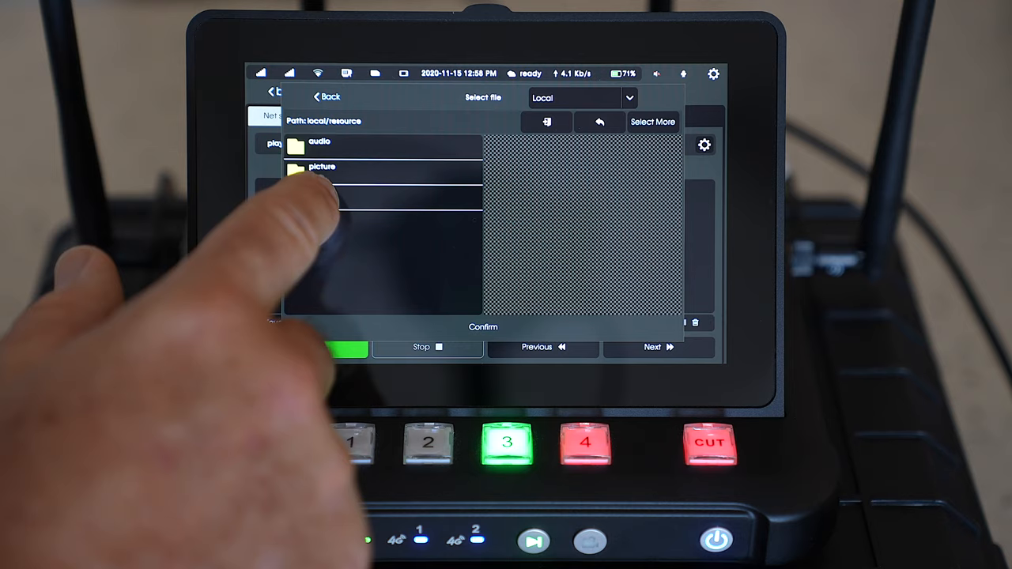
pyautogui.click(316, 193)
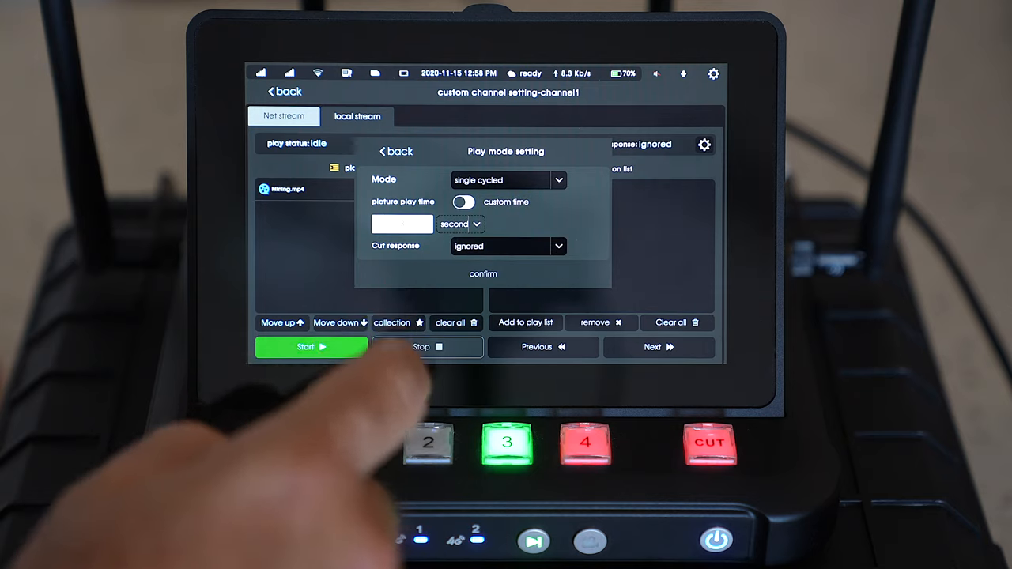
# Step: Set channel 1 to single cycled, always show, back to file head on cut, and start playback
pyautogui.click(464, 203)
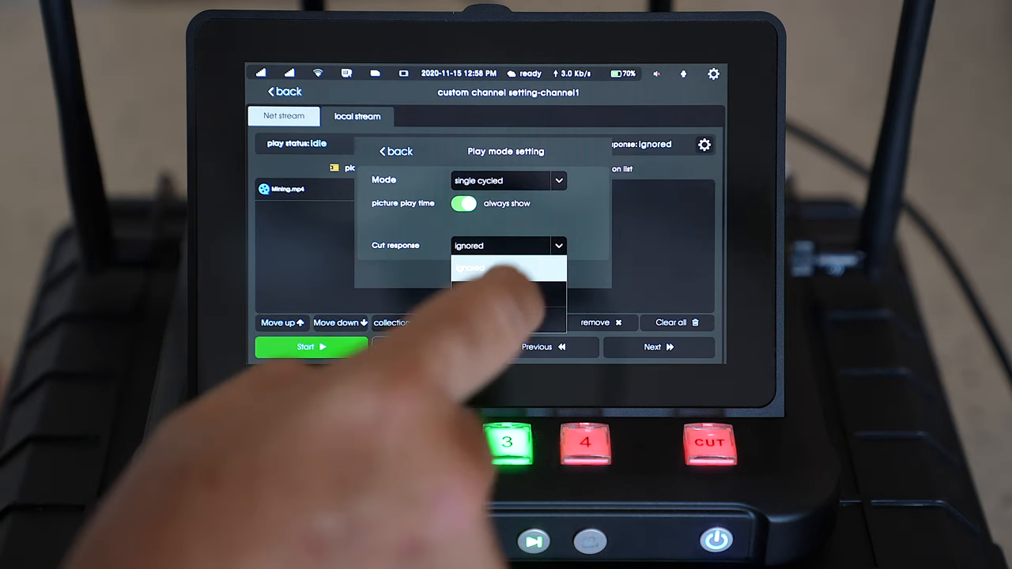
pyautogui.click(506, 288)
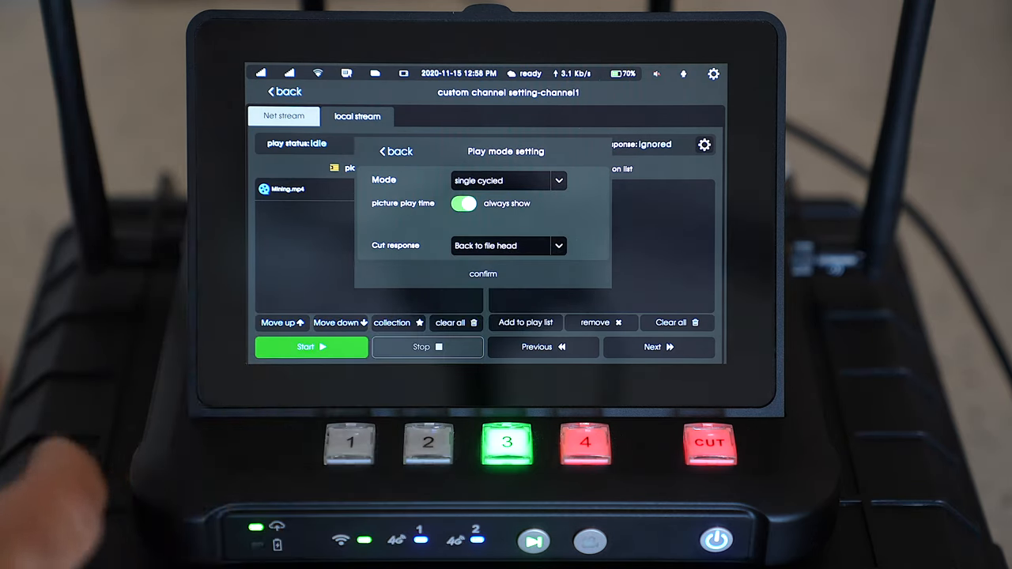
pyautogui.click(482, 274)
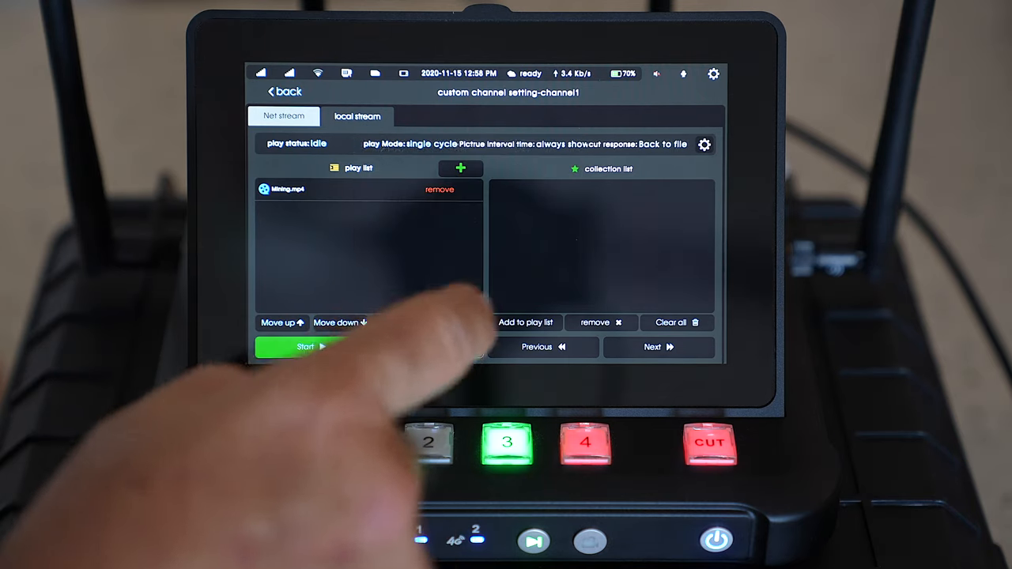
pyautogui.click(305, 346)
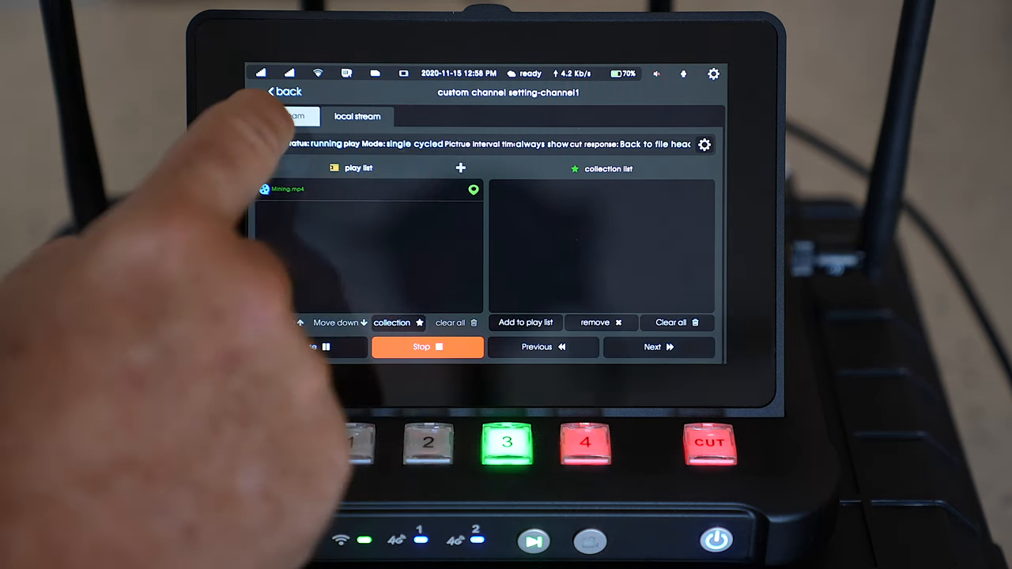
# Step: Add picture/original/Waterfall.jpg to channel 2's playlist
pyautogui.click(283, 91)
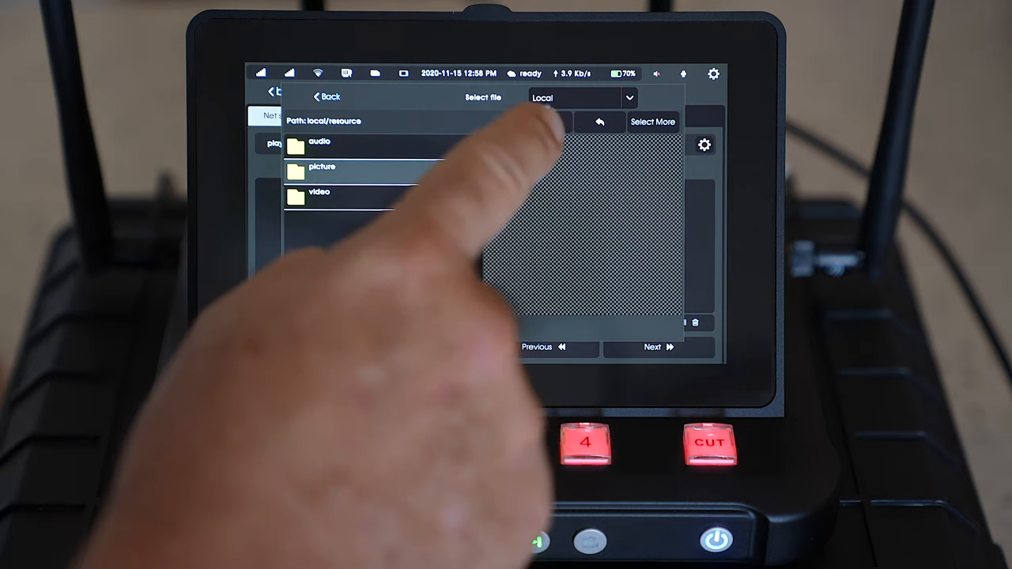
pyautogui.click(323, 168)
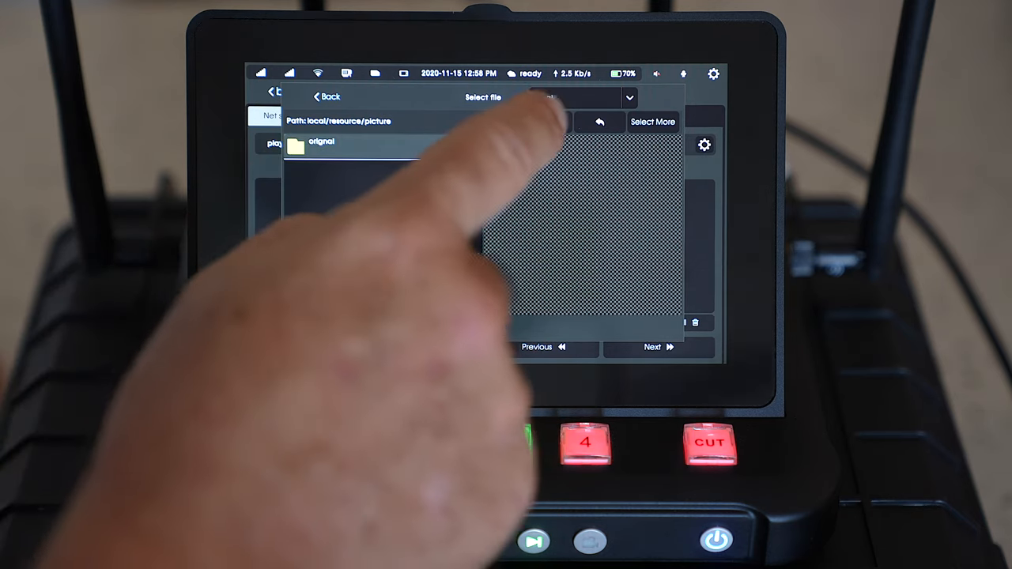
pyautogui.click(320, 145)
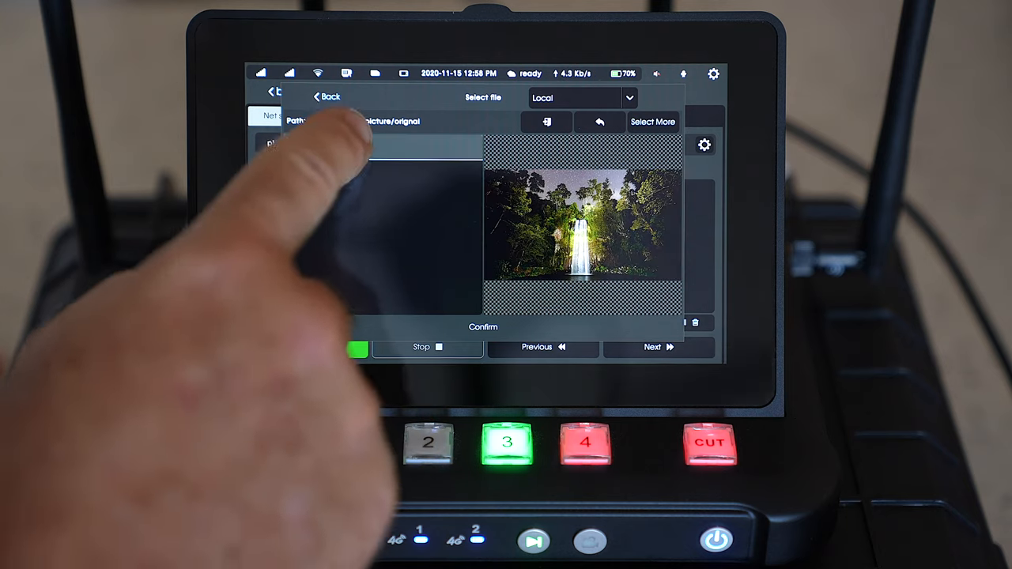
pyautogui.click(326, 96)
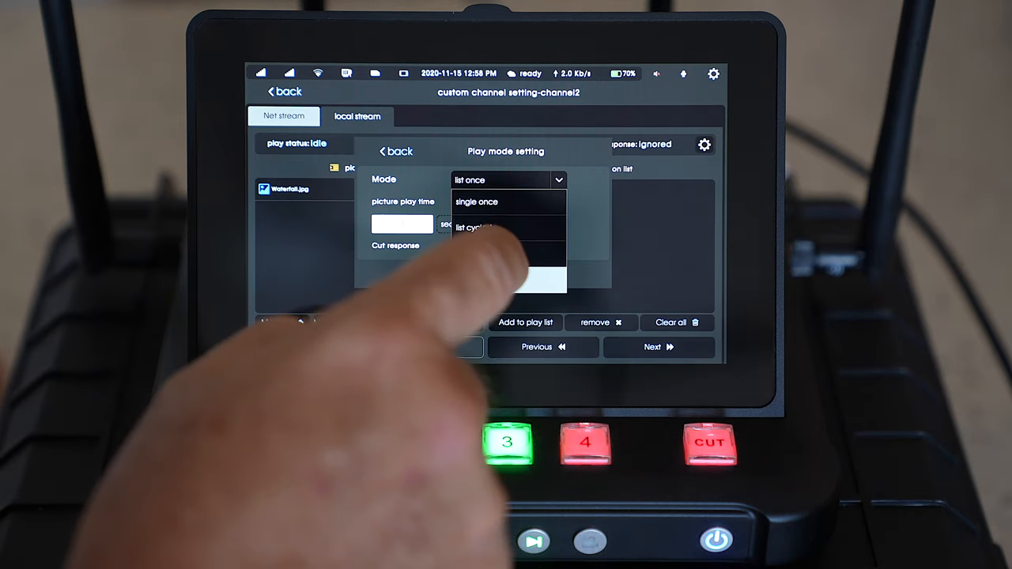
# Step: Set channel 2 to single cycled, always show, back to file head, start it and return to the main view
pyautogui.click(475, 227)
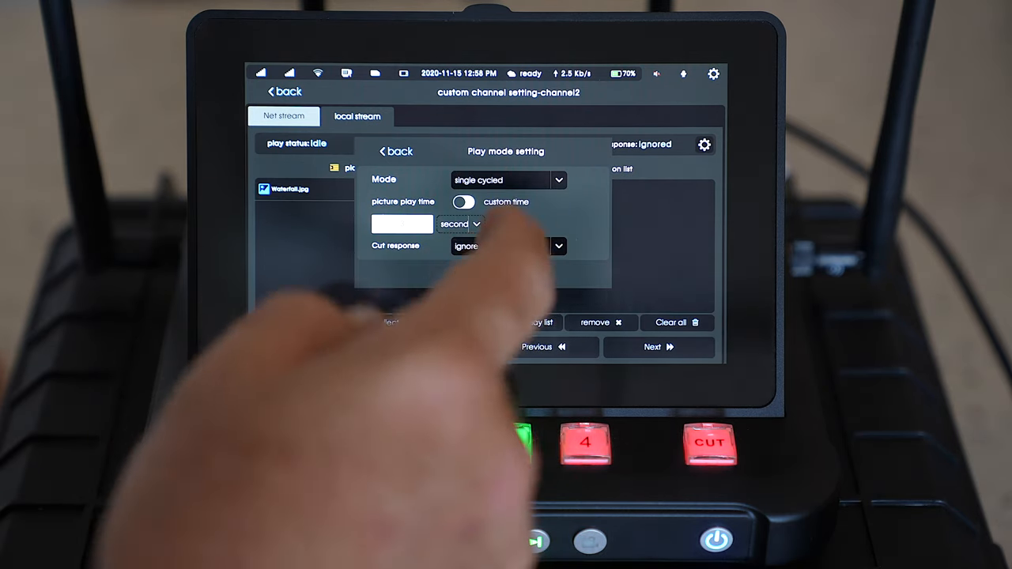
pyautogui.click(463, 203)
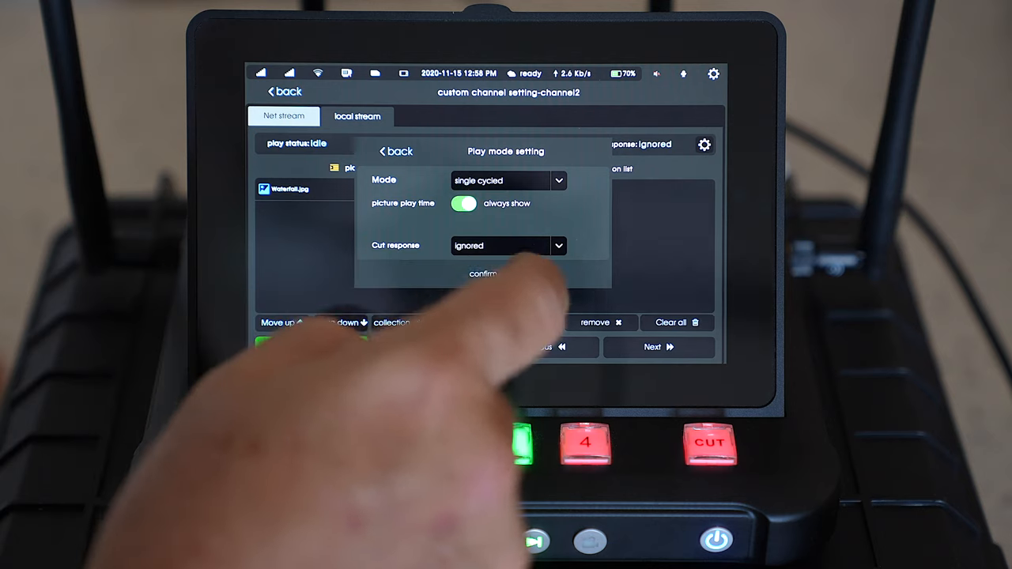
pyautogui.click(558, 246)
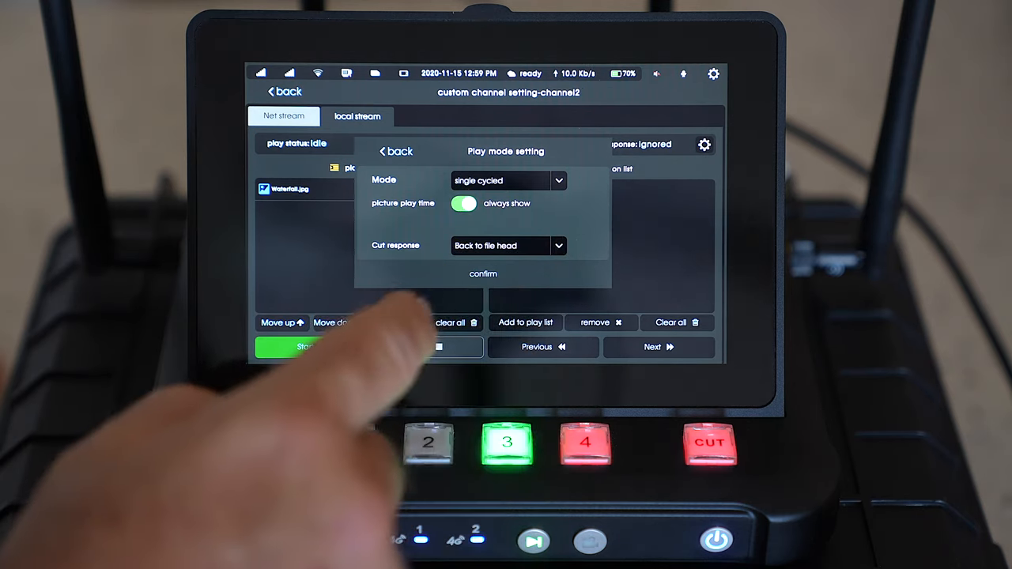
pyautogui.click(482, 274)
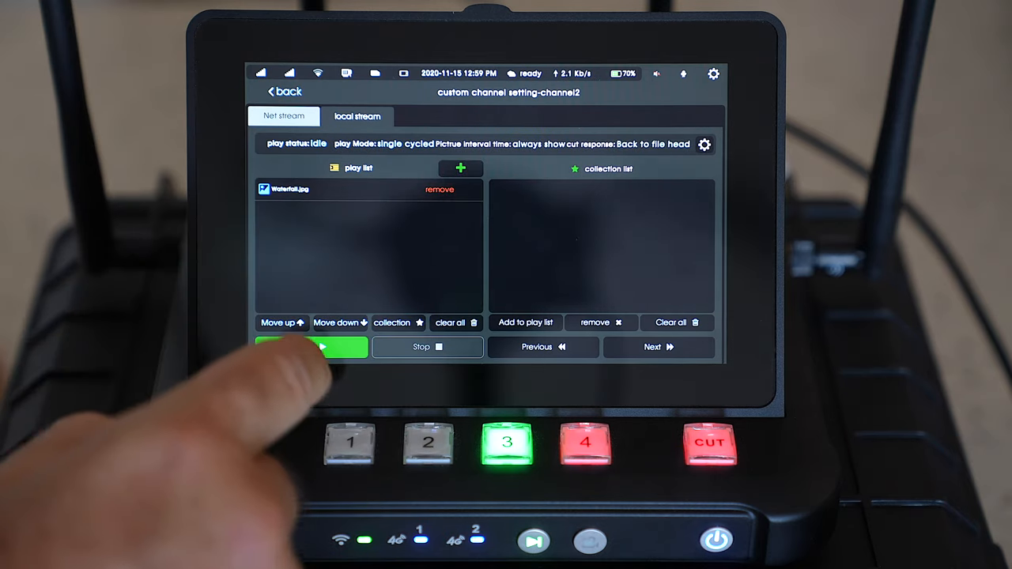
pyautogui.click(310, 348)
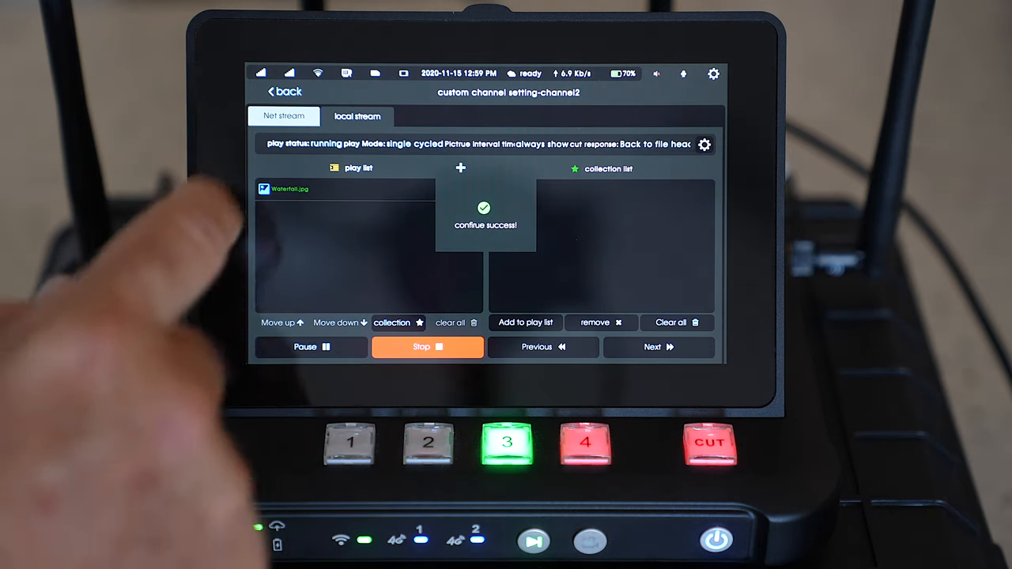
pyautogui.click(282, 91)
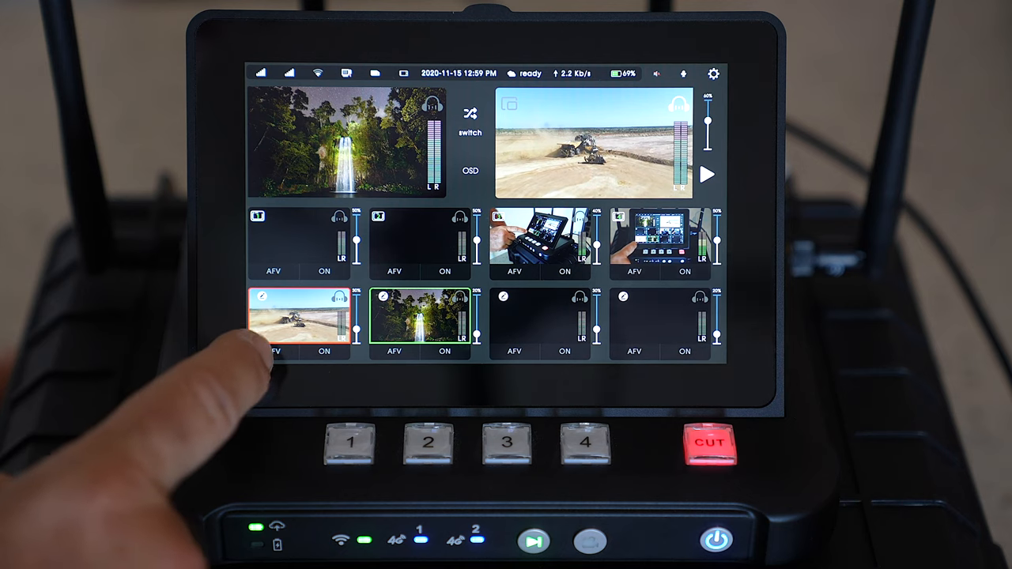
# Step: Load the channel 5 machinery video on preview, then enter system settings on the 4G network page
pyautogui.click(272, 351)
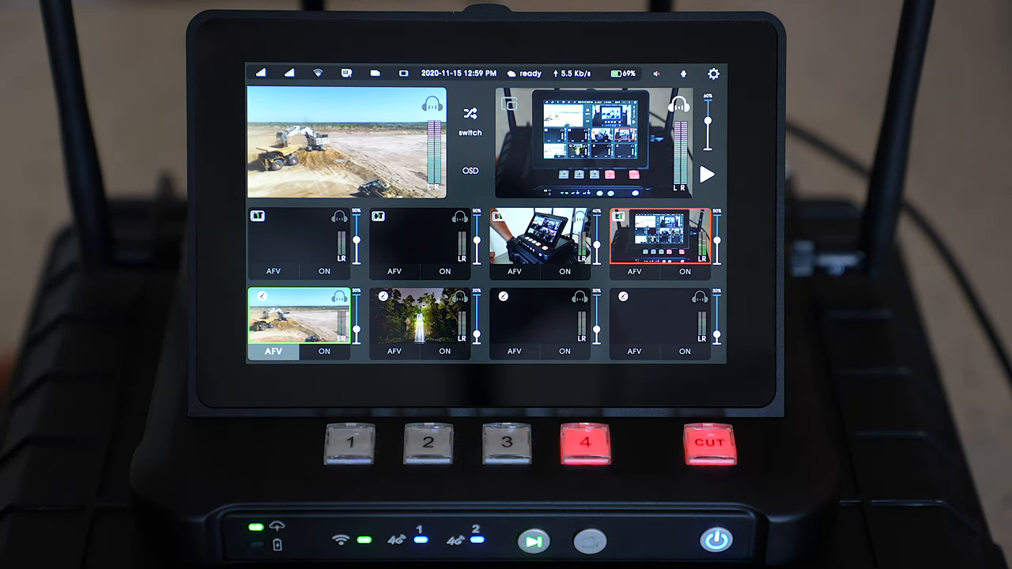
pyautogui.click(585, 442)
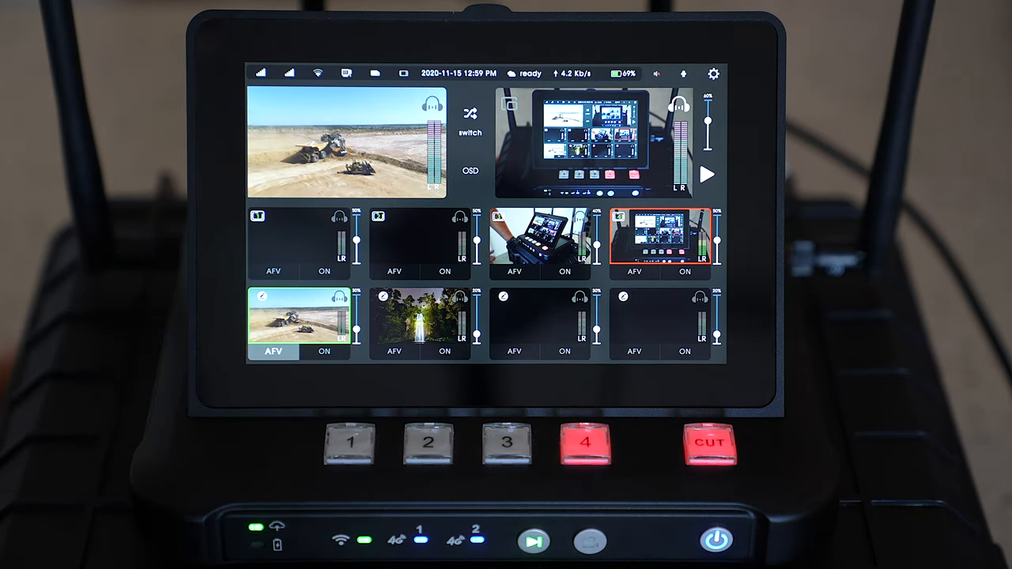
pyautogui.click(419, 320)
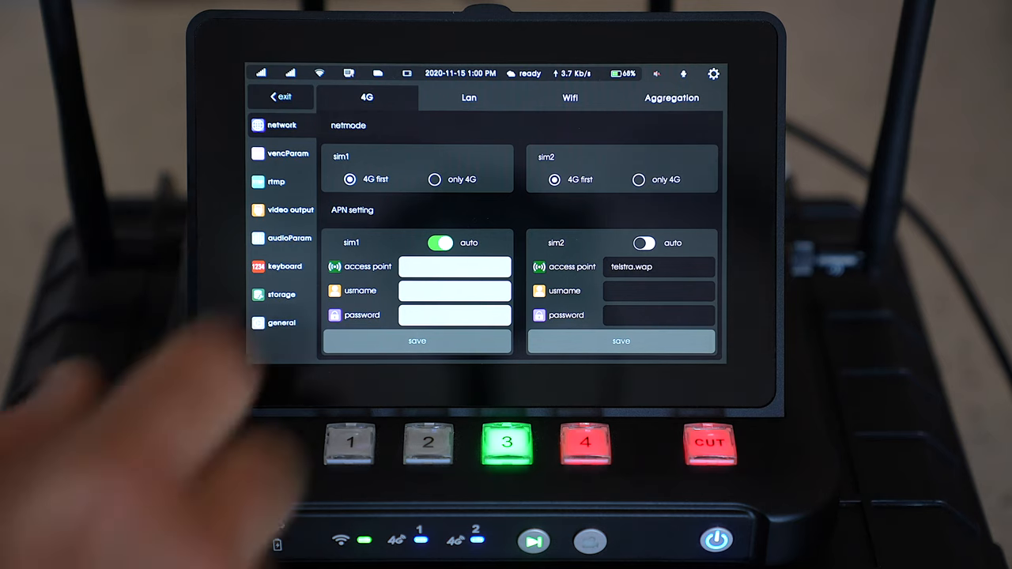
# Step: Review the WiFi and Aggregation network pages, then show the vencParam live encoding settings
pyautogui.click(468, 98)
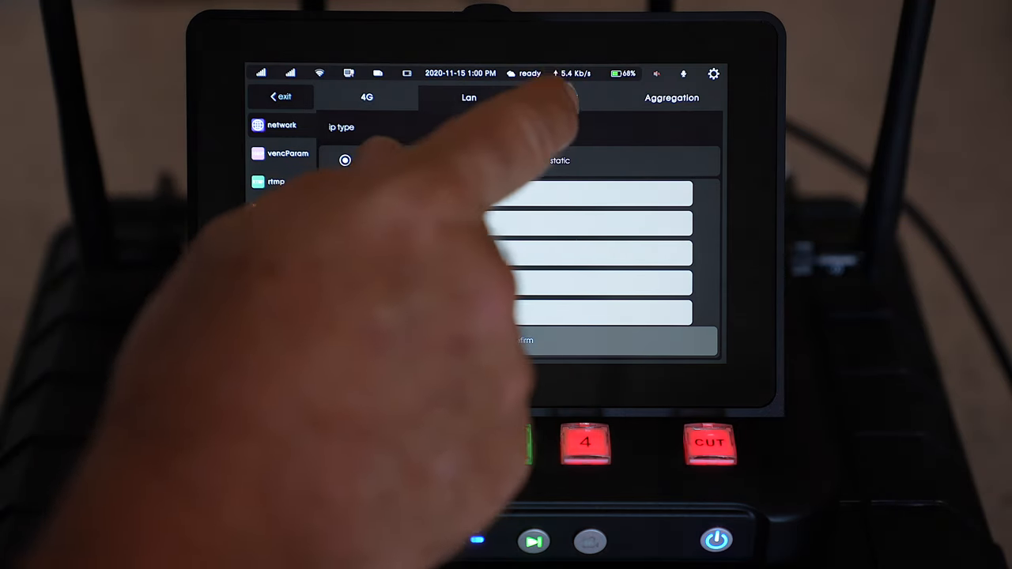
pyautogui.click(570, 98)
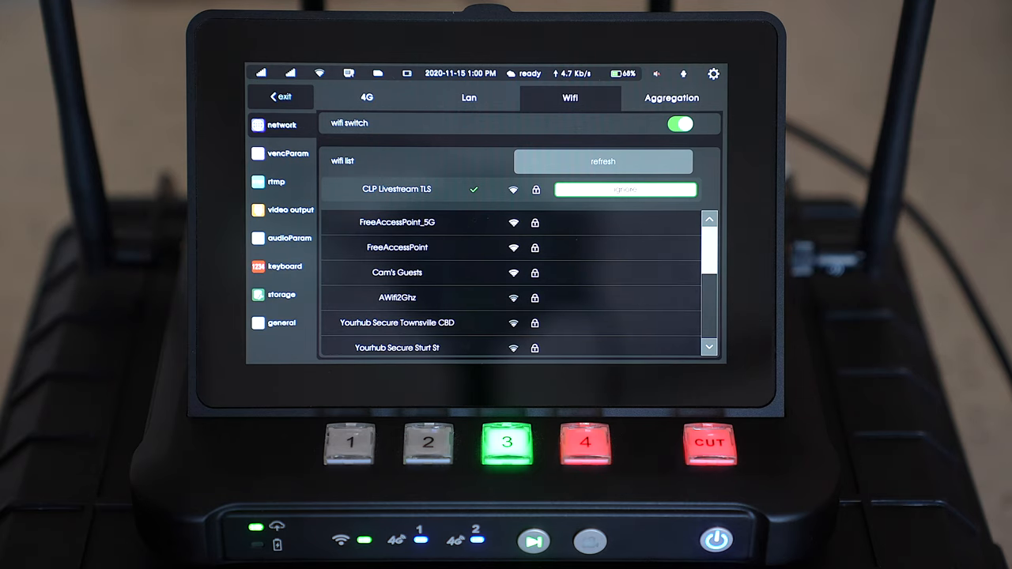
pyautogui.click(670, 98)
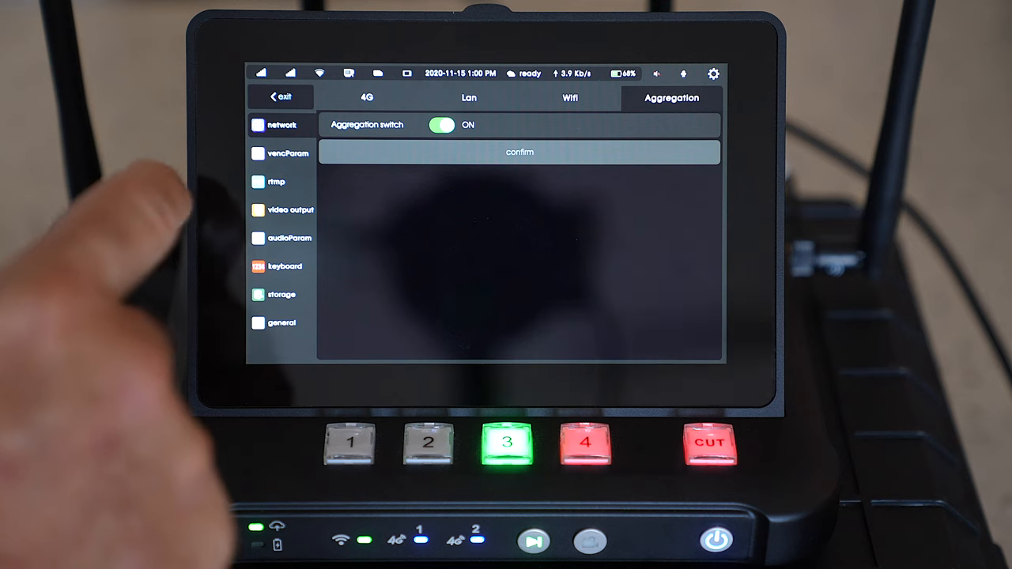
pyautogui.click(287, 153)
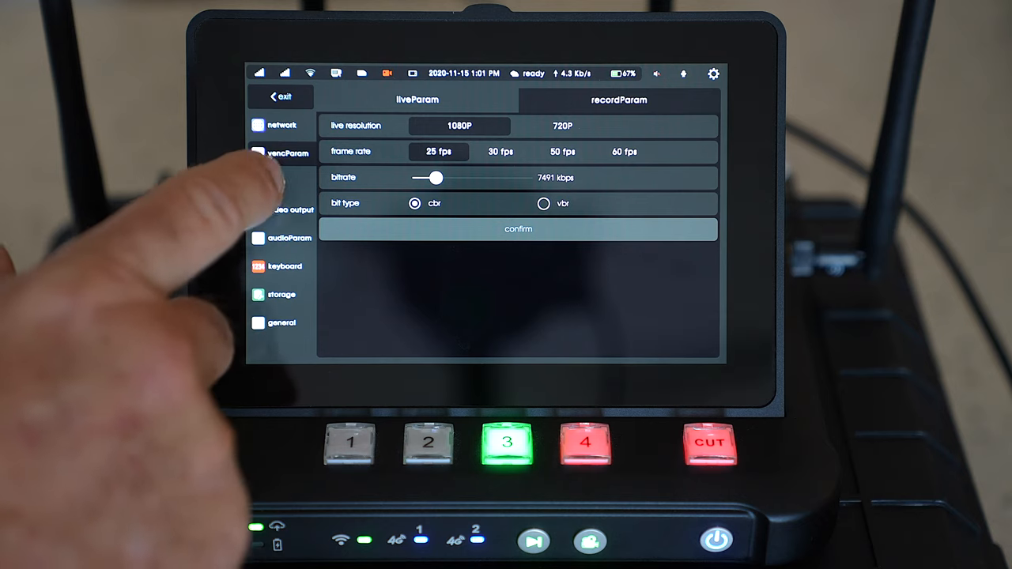
# Step: Review the rtmp and video output pages, ending on audioParam with 48K sample and 128K bit rate
pyautogui.click(275, 180)
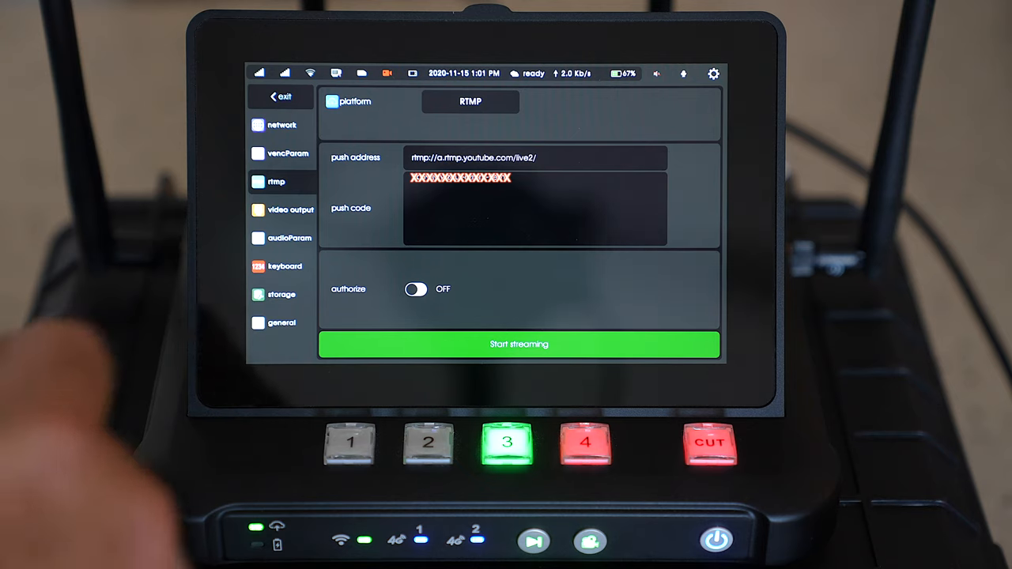
pyautogui.click(291, 209)
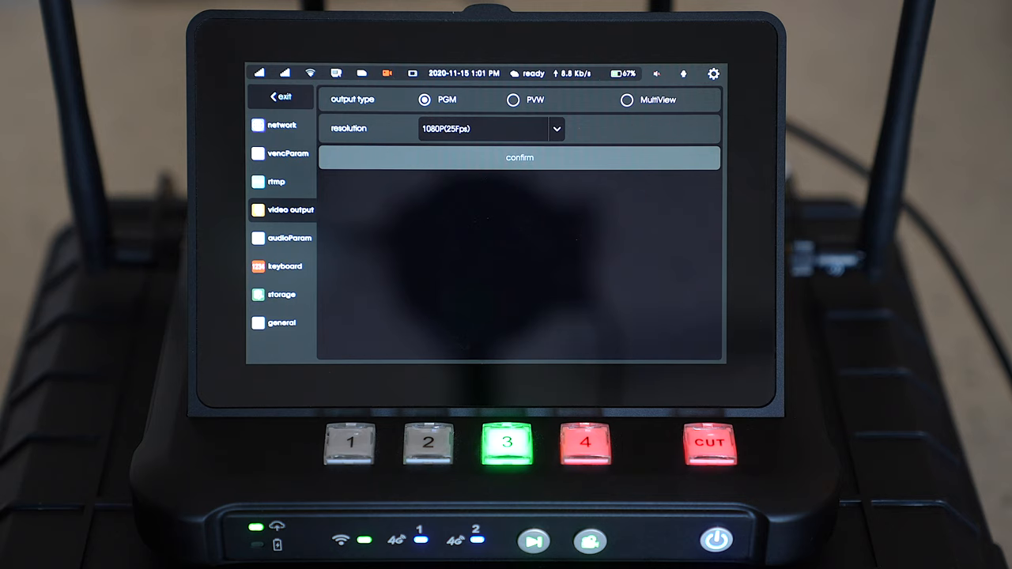
pyautogui.click(291, 237)
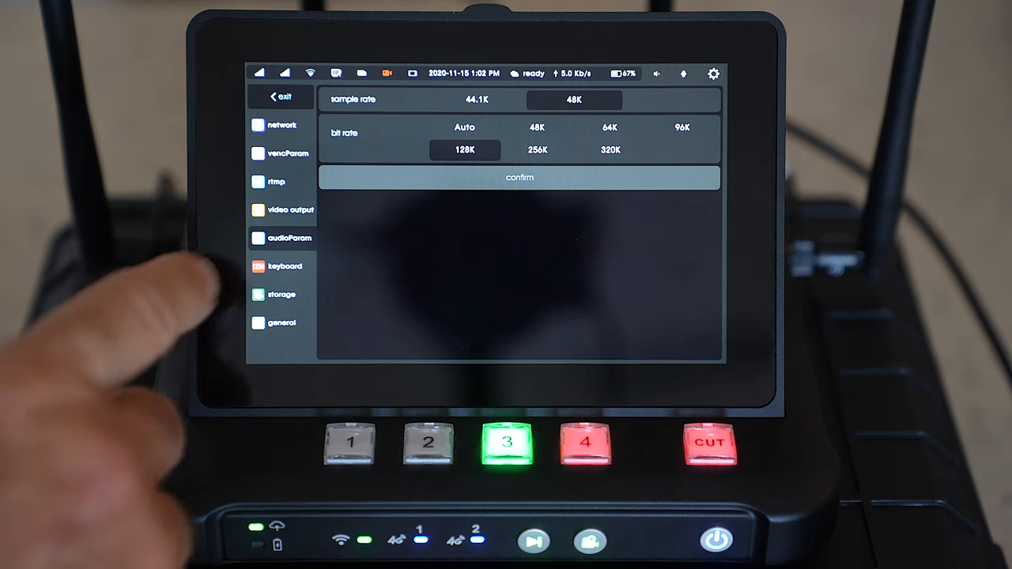
# Step: Review keyboard assignments and USB Storage capacity, then show the general information Network tab
pyautogui.click(283, 266)
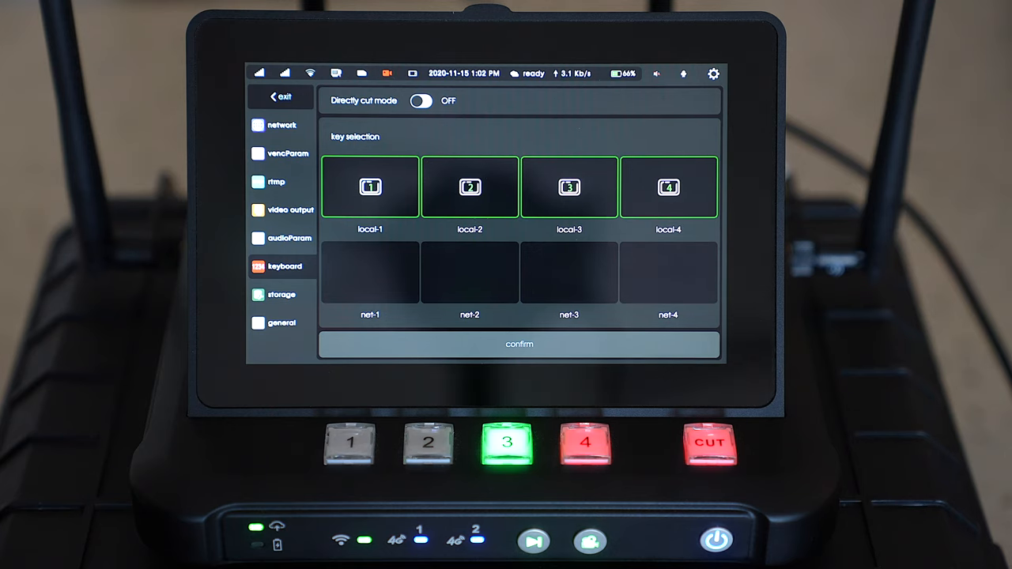
pyautogui.click(282, 294)
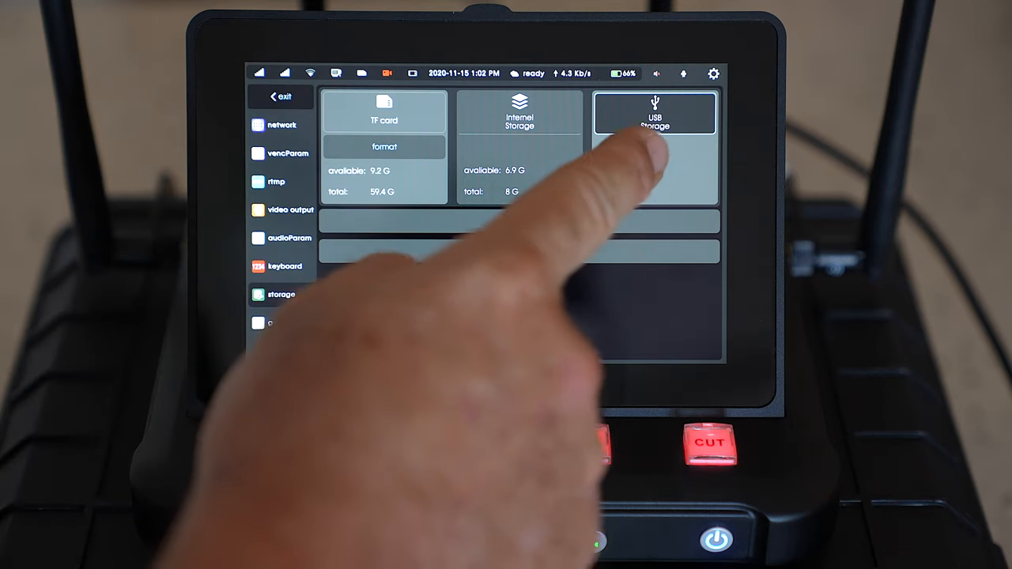
pyautogui.click(655, 114)
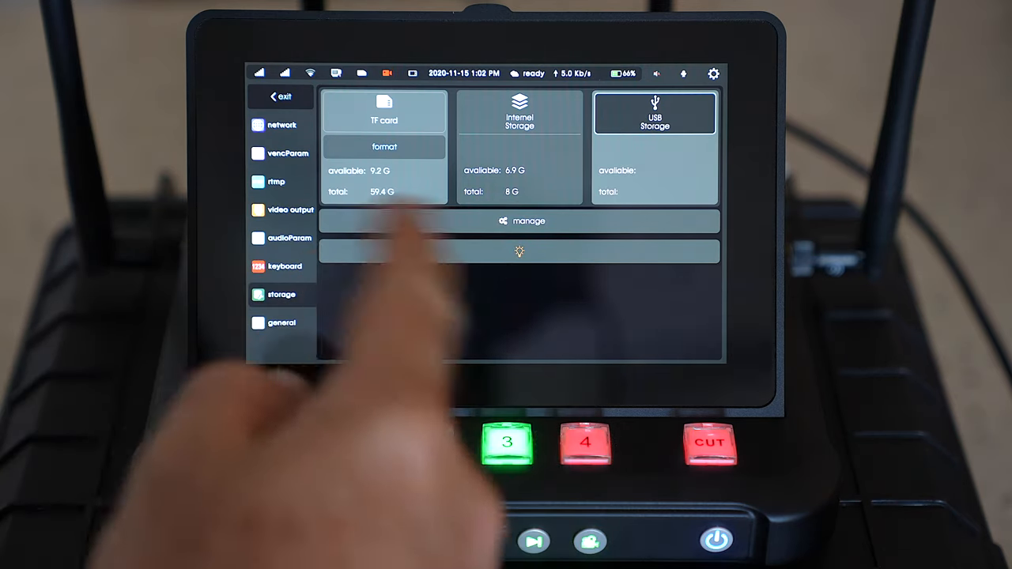
pyautogui.click(281, 323)
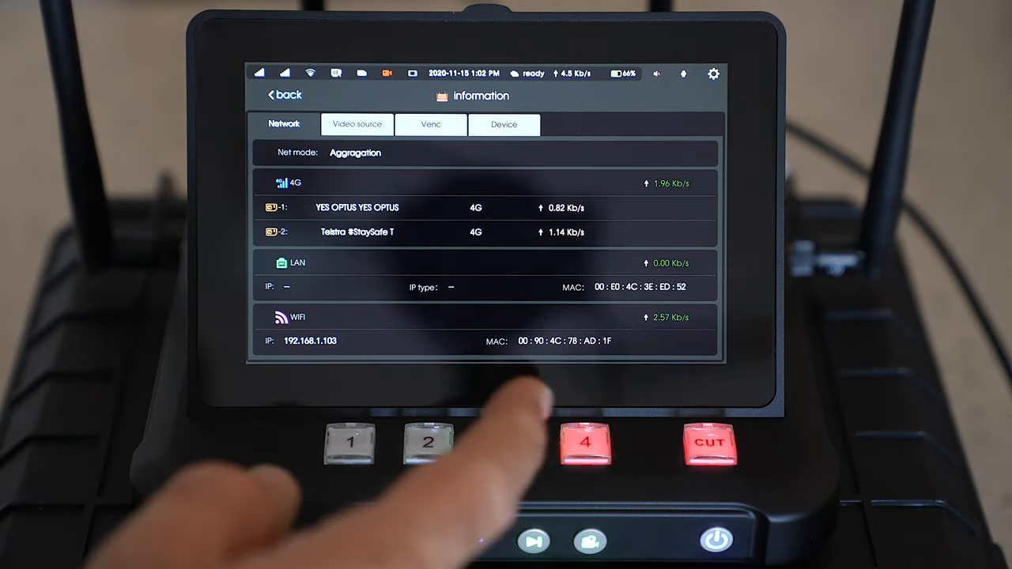
# Step: Check the Video source and Venc information tabs and return to the main switching view
pyautogui.click(506, 441)
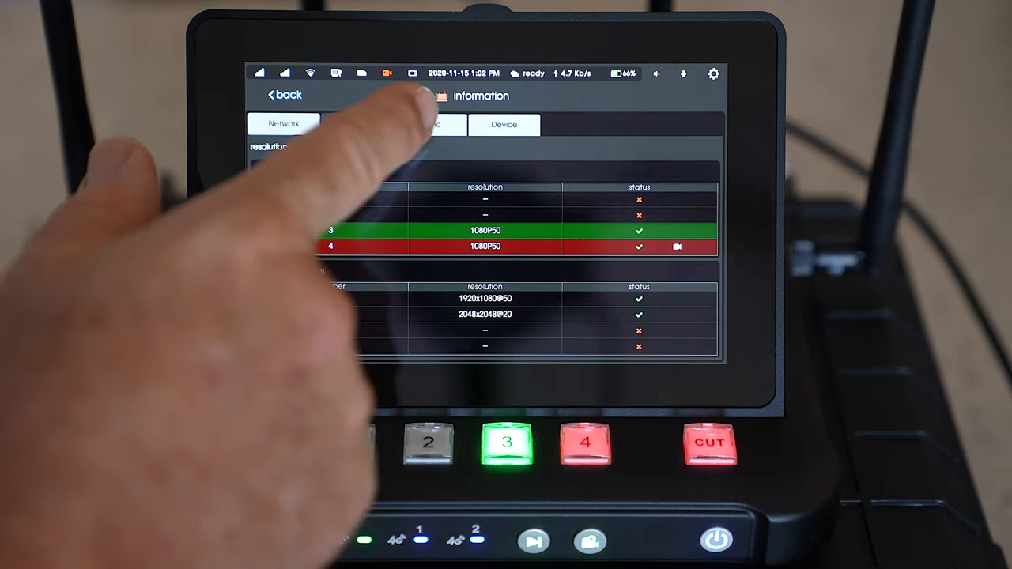
pyautogui.click(357, 123)
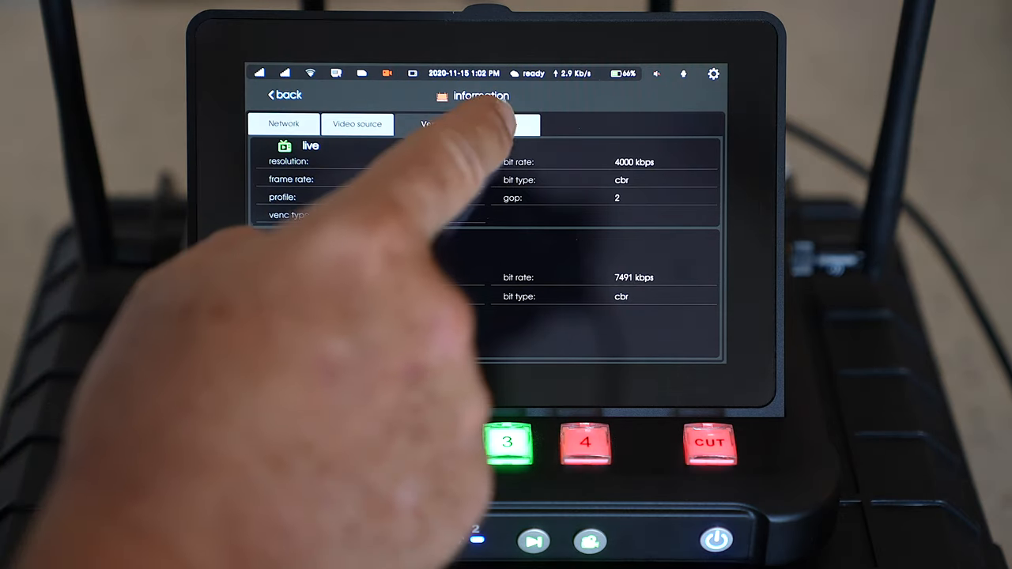
pyautogui.click(503, 123)
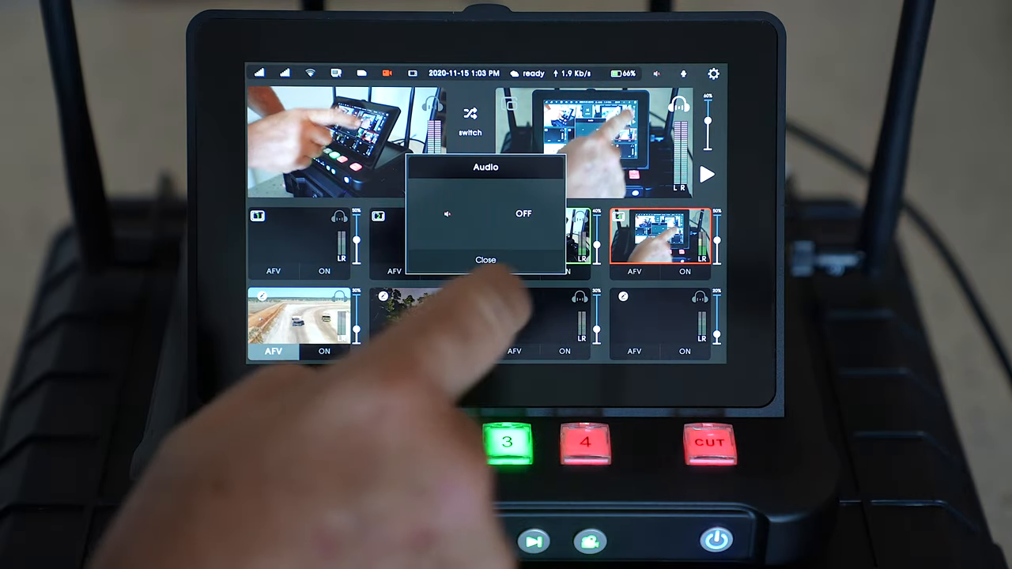
# Step: Check the Microphone popup, confirm moving the sub picture into program, and show the OSD overlay settings
pyautogui.click(486, 259)
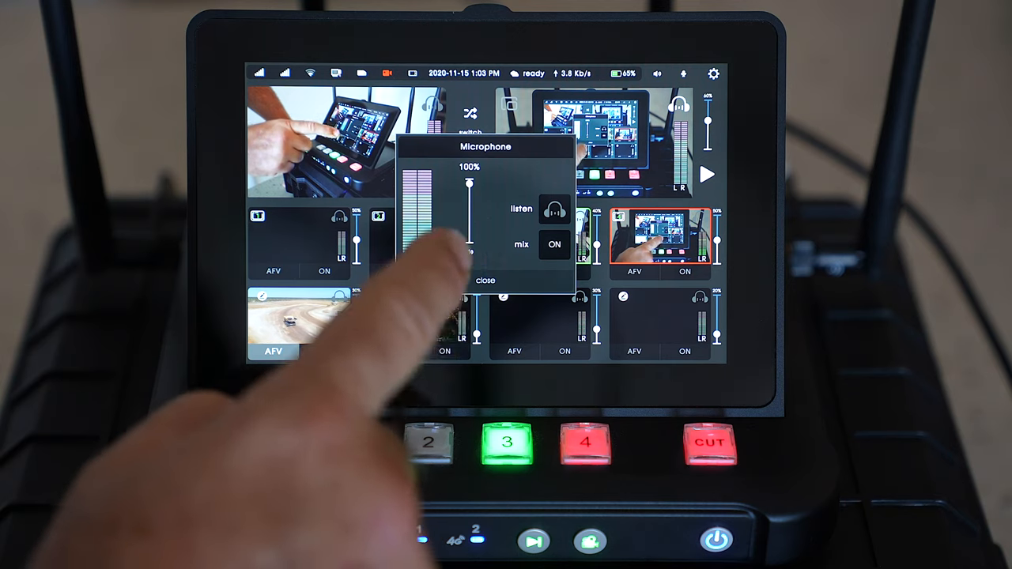
pyautogui.click(486, 280)
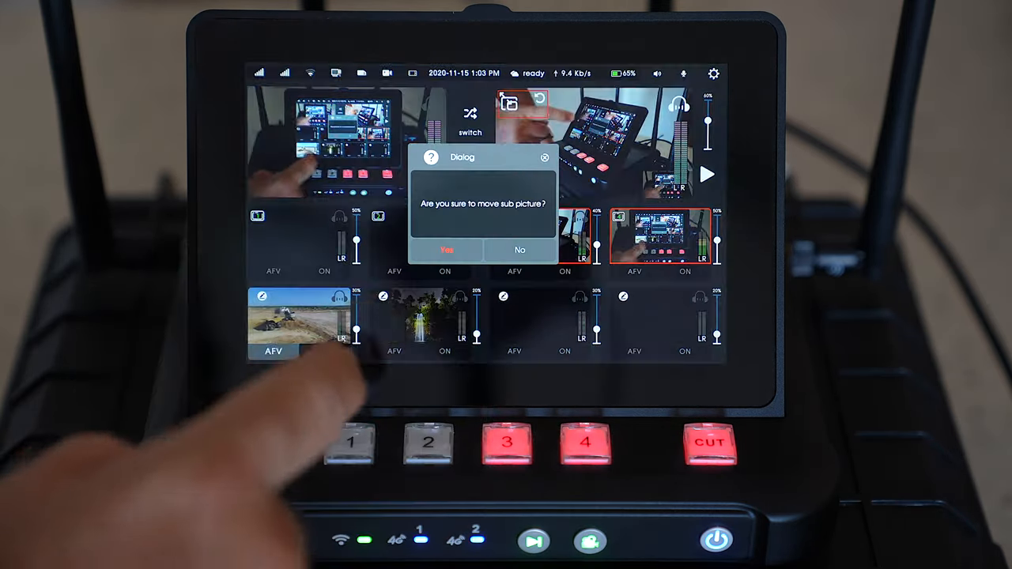
pyautogui.click(446, 249)
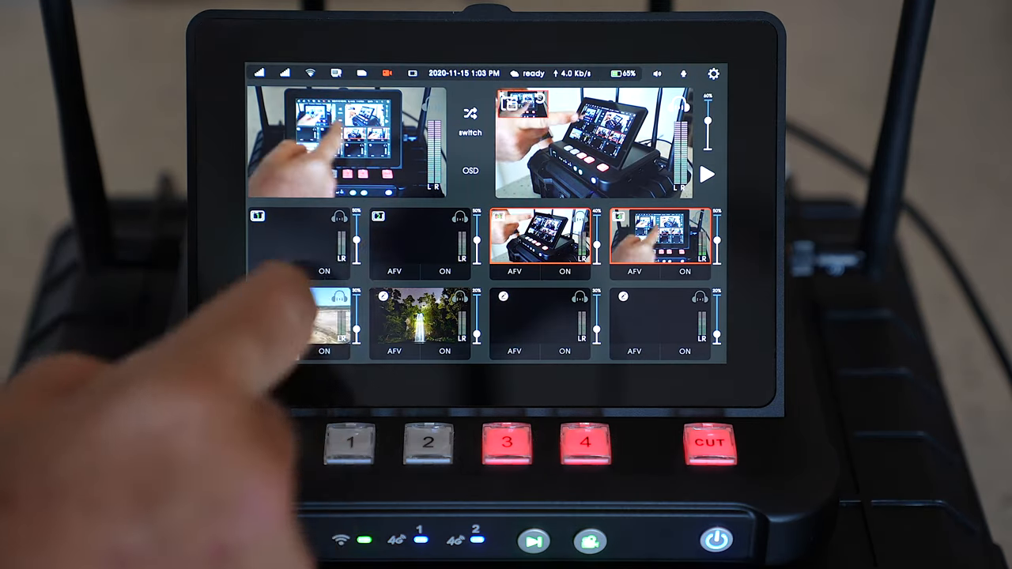
pyautogui.click(585, 443)
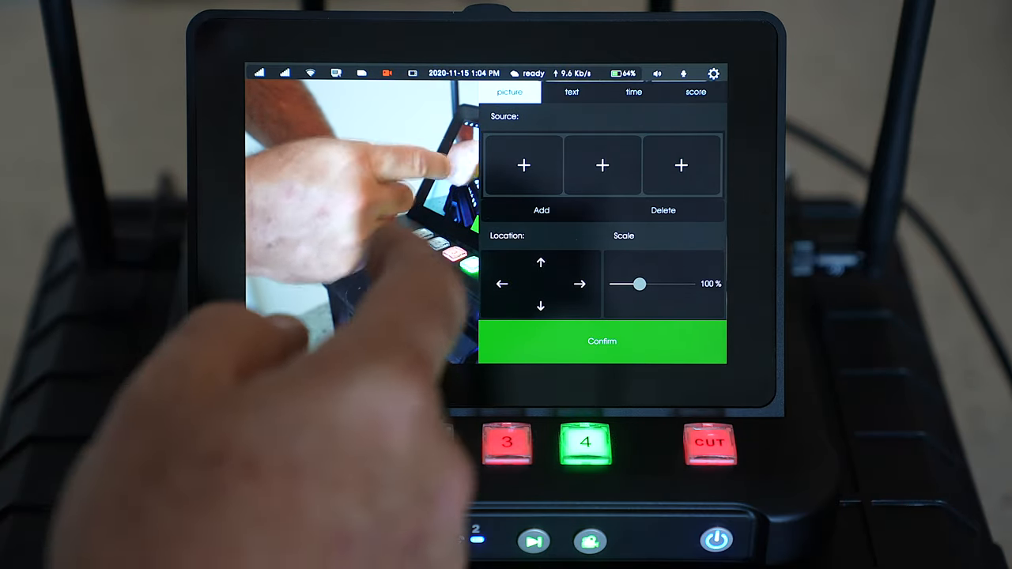
# Step: Apply scoreboard template 1 (0-0) to the program output and confirm, after browsing text and time overlays
pyautogui.click(571, 92)
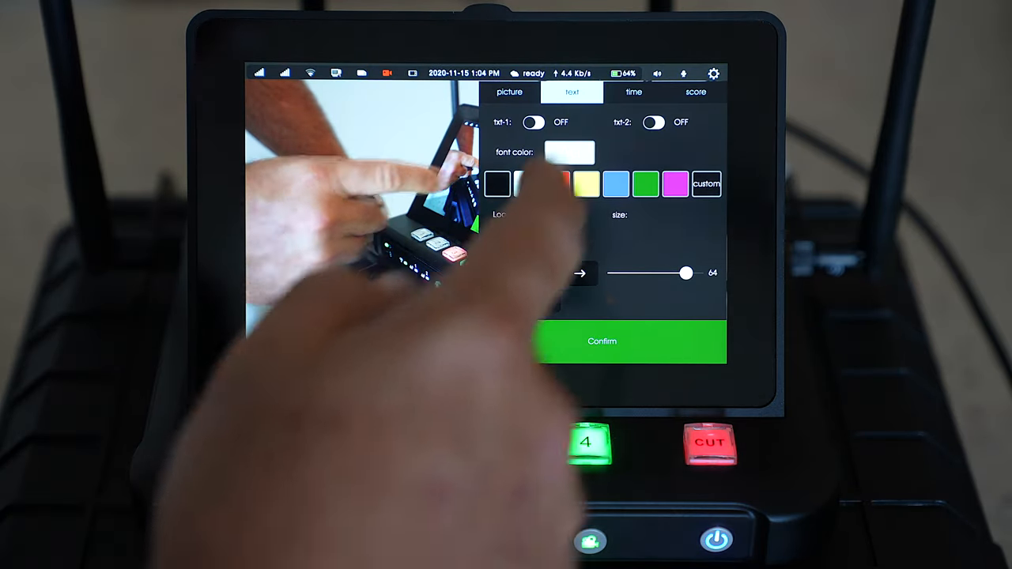
pyautogui.click(633, 91)
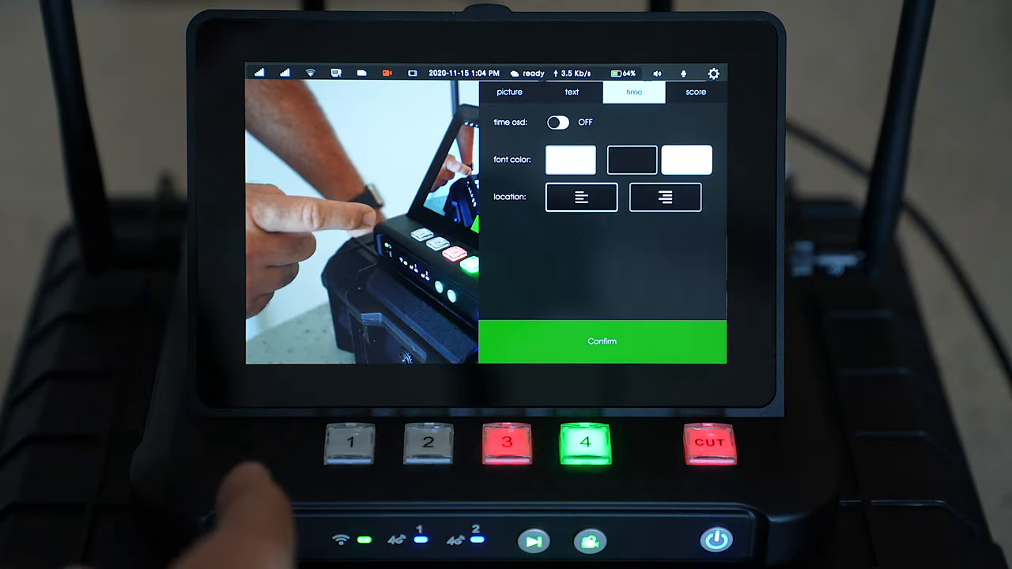
pyautogui.click(696, 91)
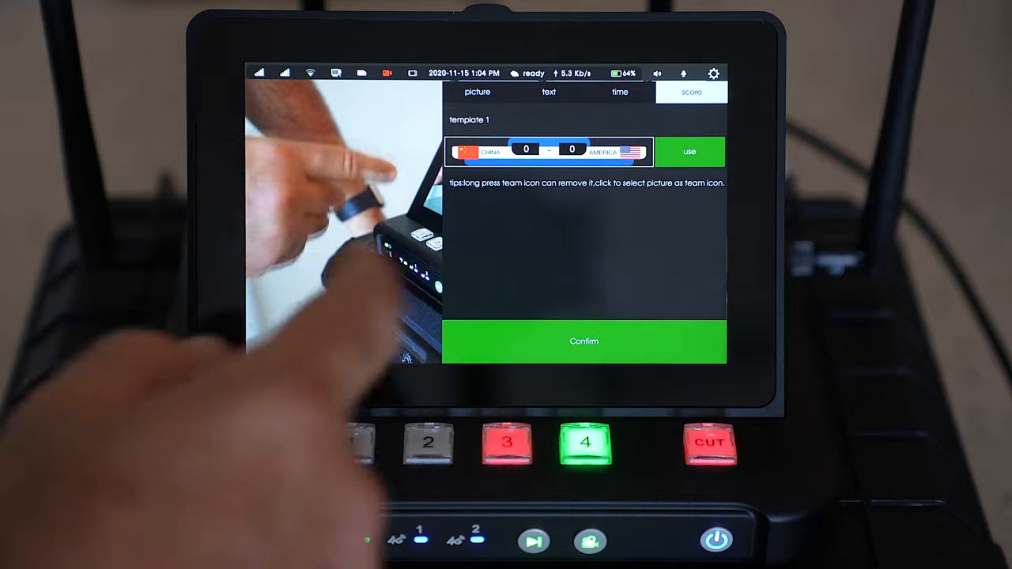
pyautogui.click(690, 151)
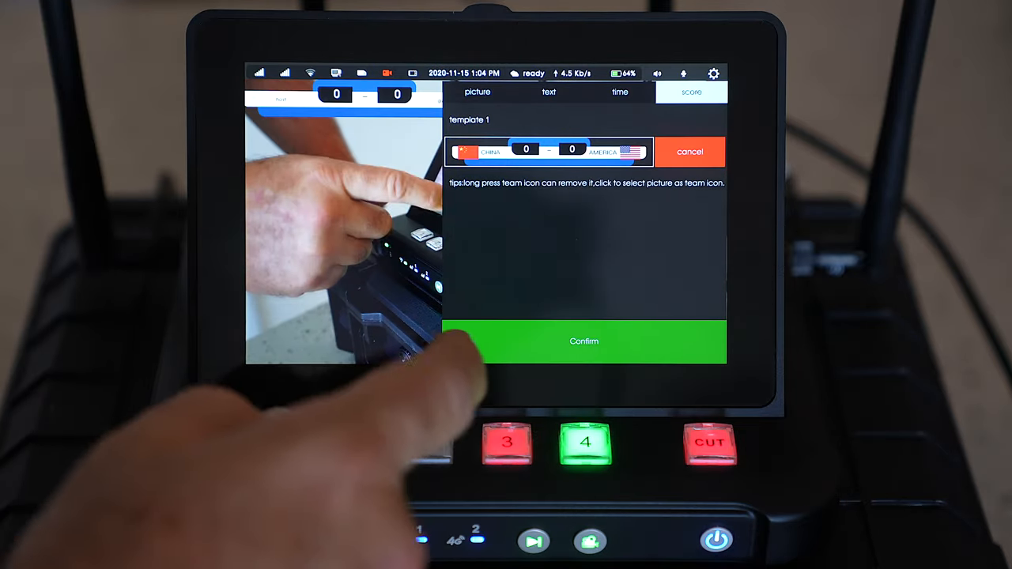
pyautogui.click(586, 341)
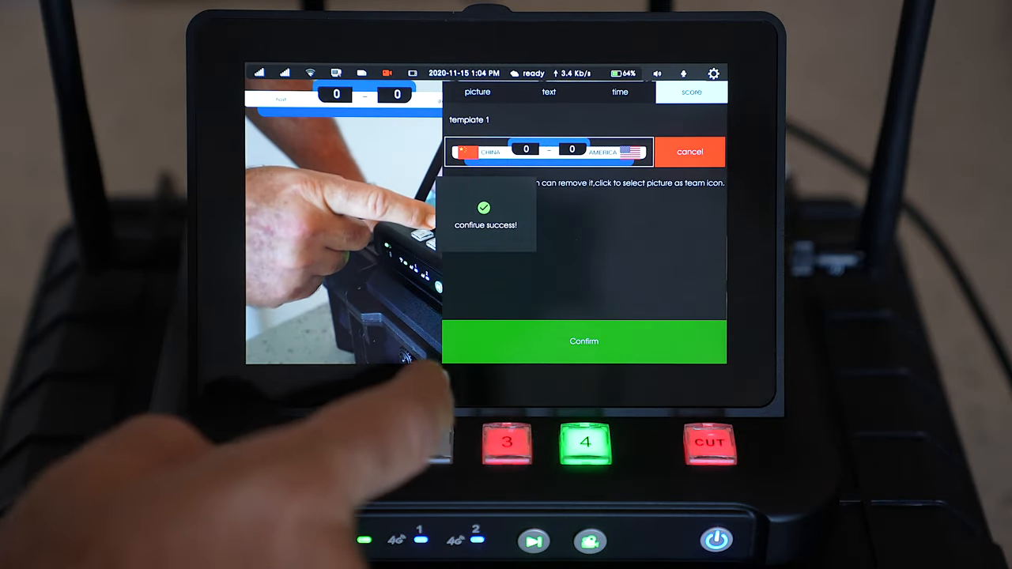